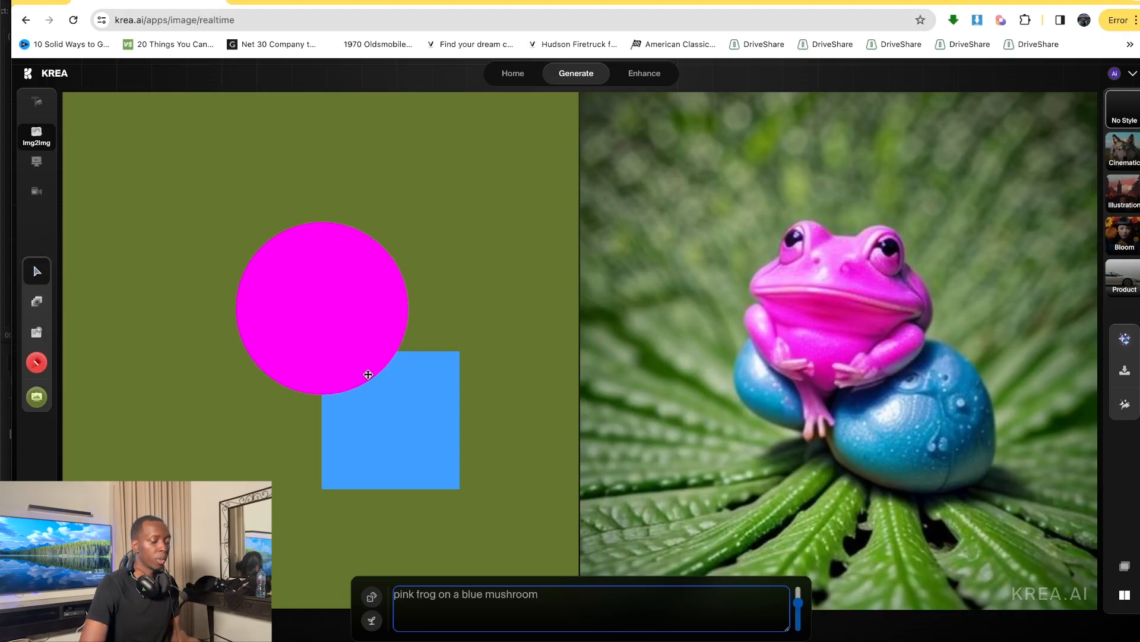
mouse_move(424, 378)
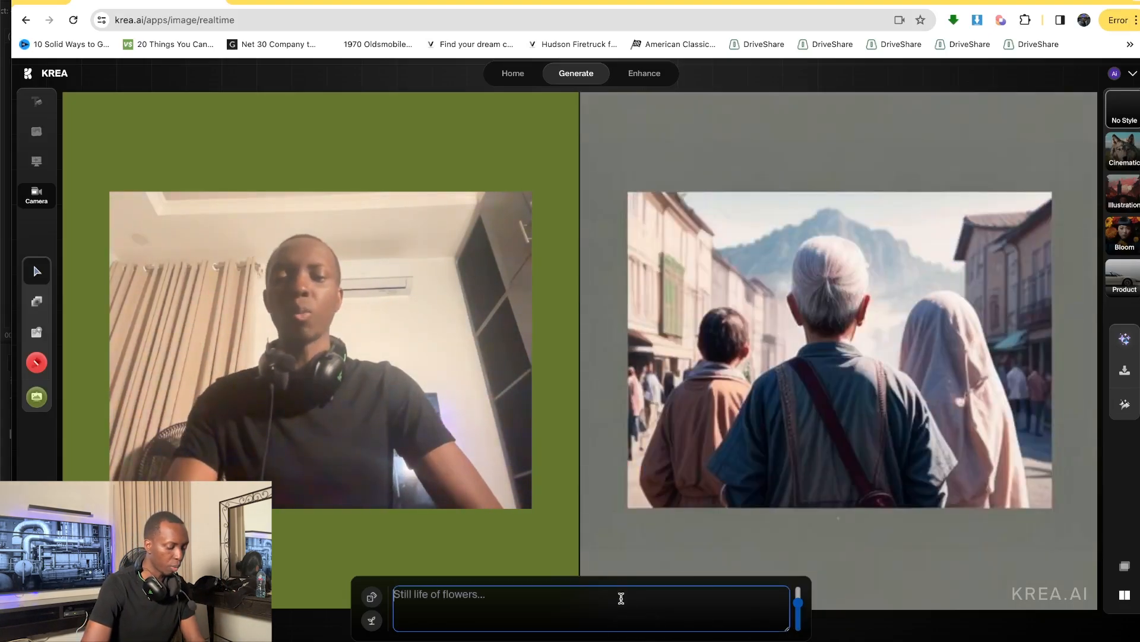
- Set the prompt to 'african' so the webcam feed becomes an African man on a savanna
text(african)
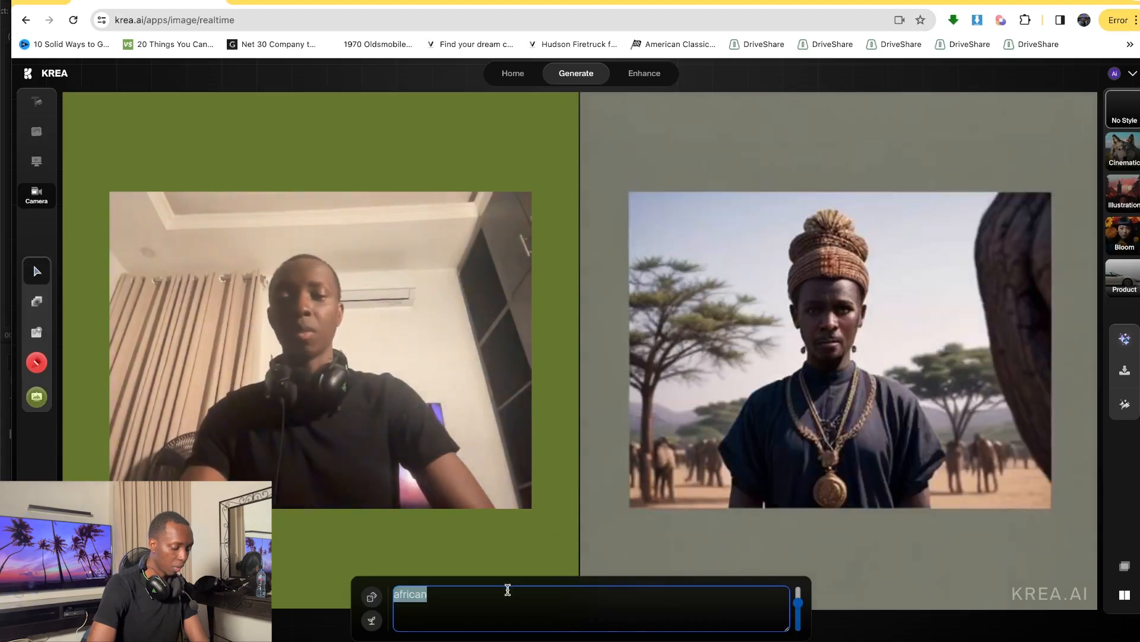
- Try the prompt 'russian', then replace it with 'hawaiian' for a tropical beach portrait
text(russian)
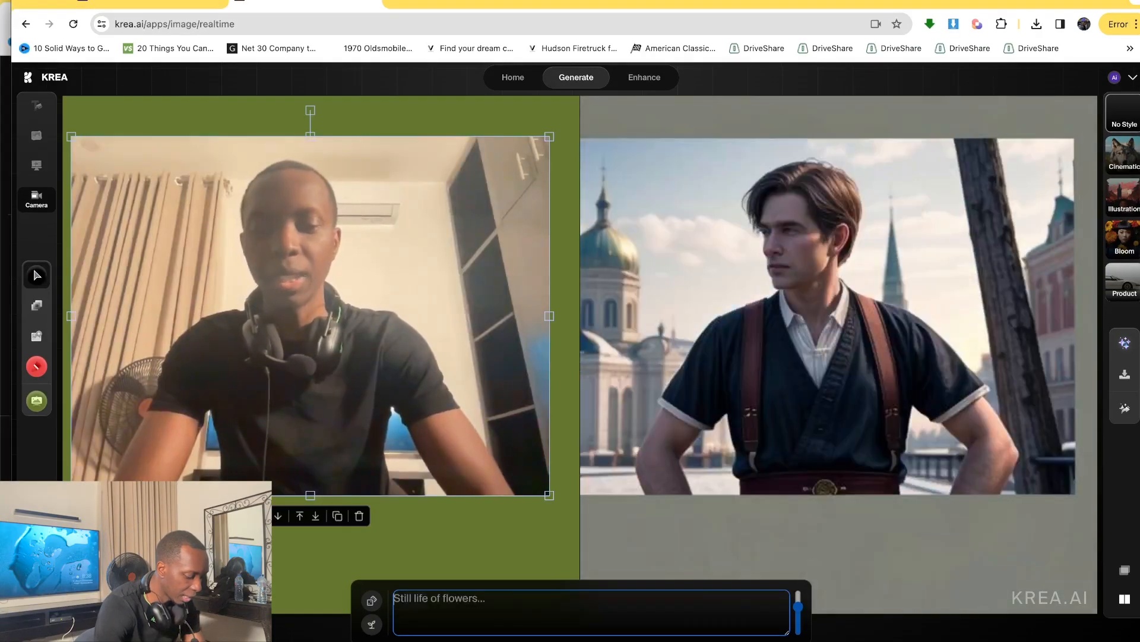
text(hawaiian)
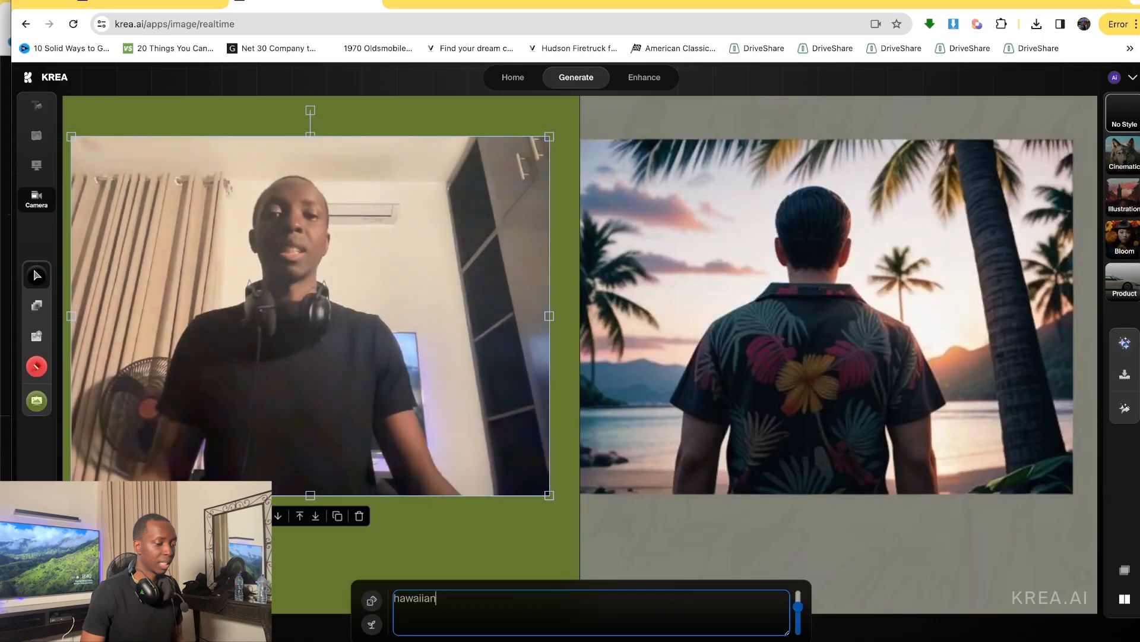
- Set the prompt to 'russian' for a snowy scene and download the generated portrait
text(russian)
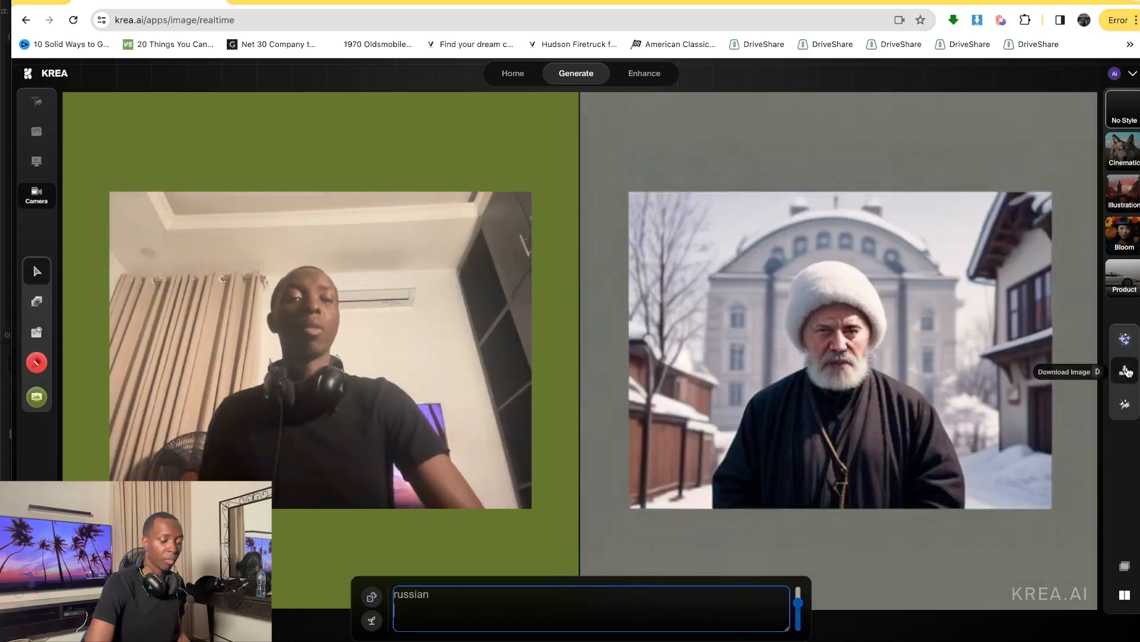
click(1124, 370)
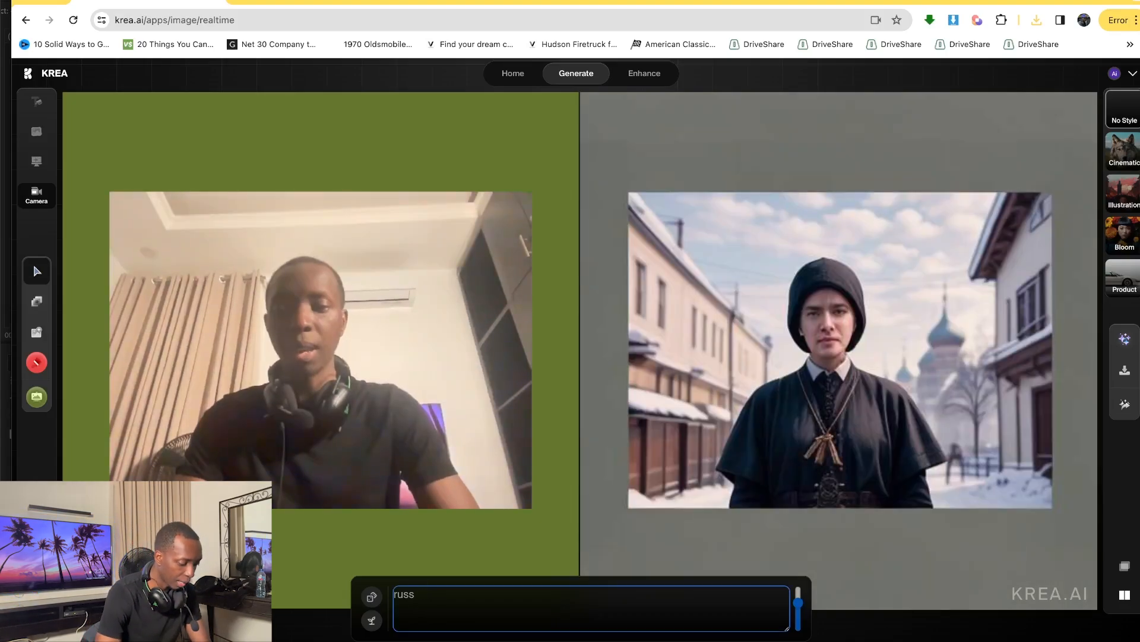
- Clear the african prompt and enter 'A new york man standing on a pizza slice'
text(african man with his hand up)
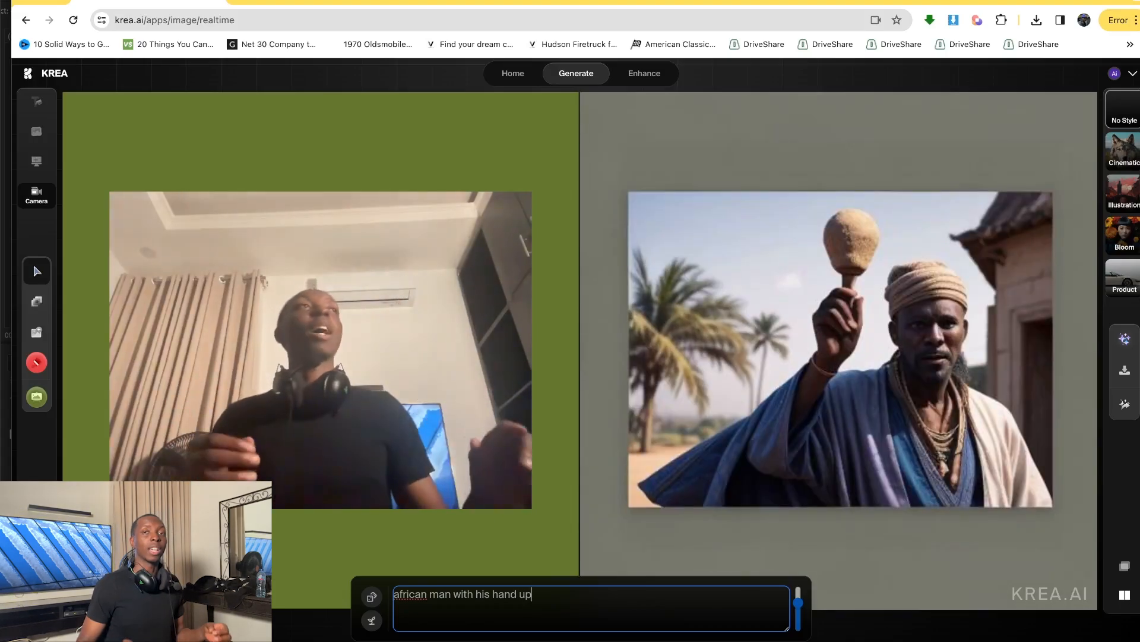
key(Backspace)
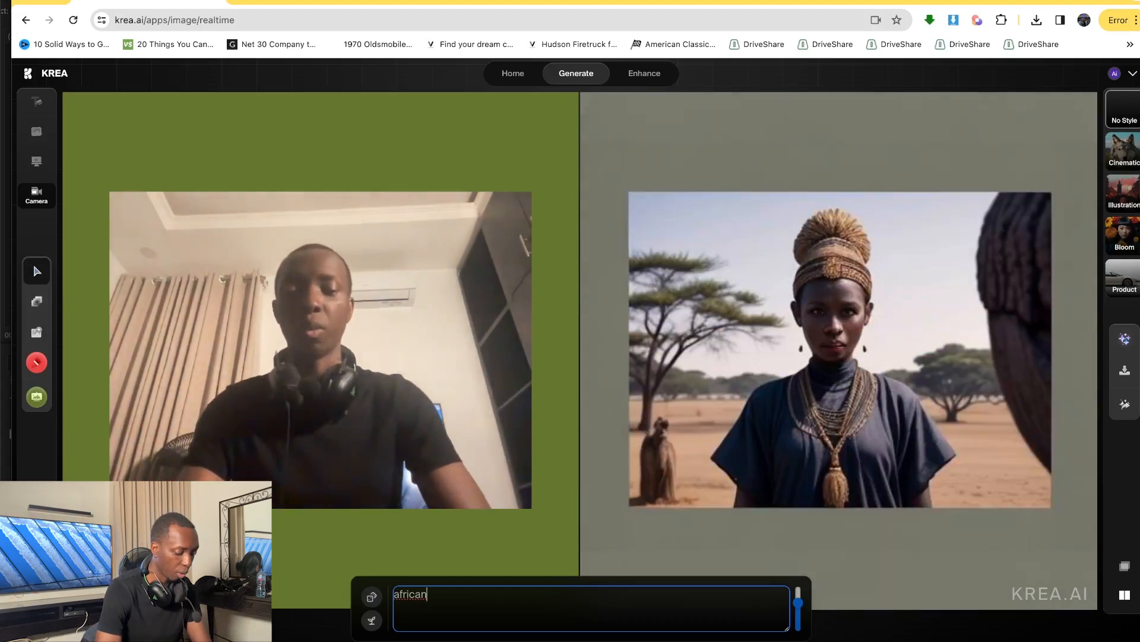
text(A new york man standing on a pizza slice)
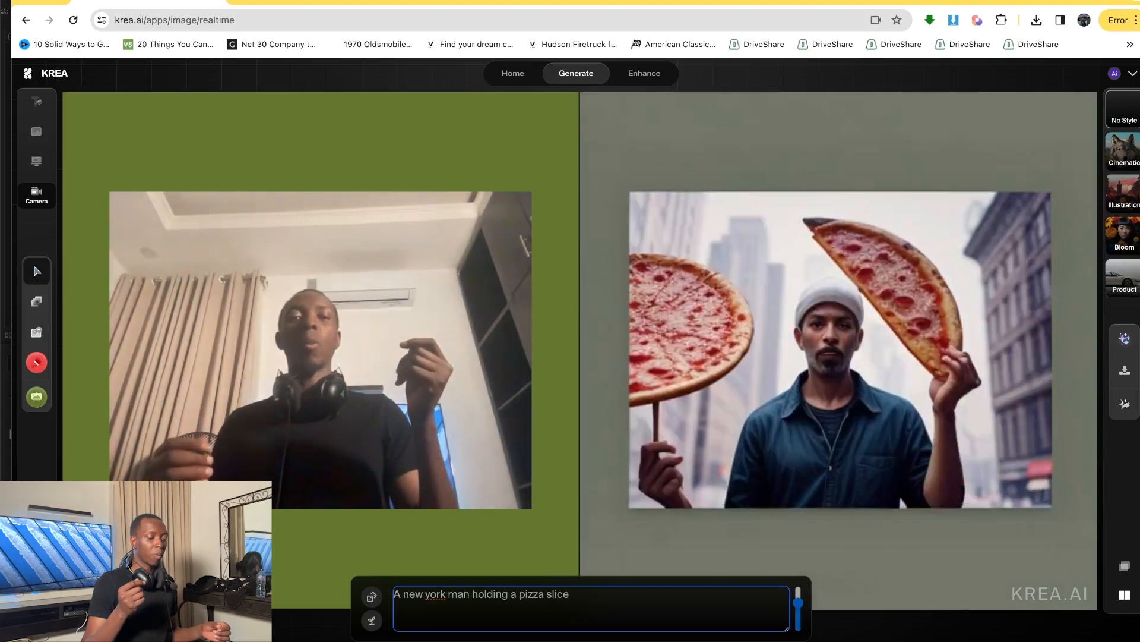
- Enter the prompt 'A beautiful african american woman in modern new york, photo realistic, naked'
text(A beautiful african american woman in modern new york, photo realistic, naked)
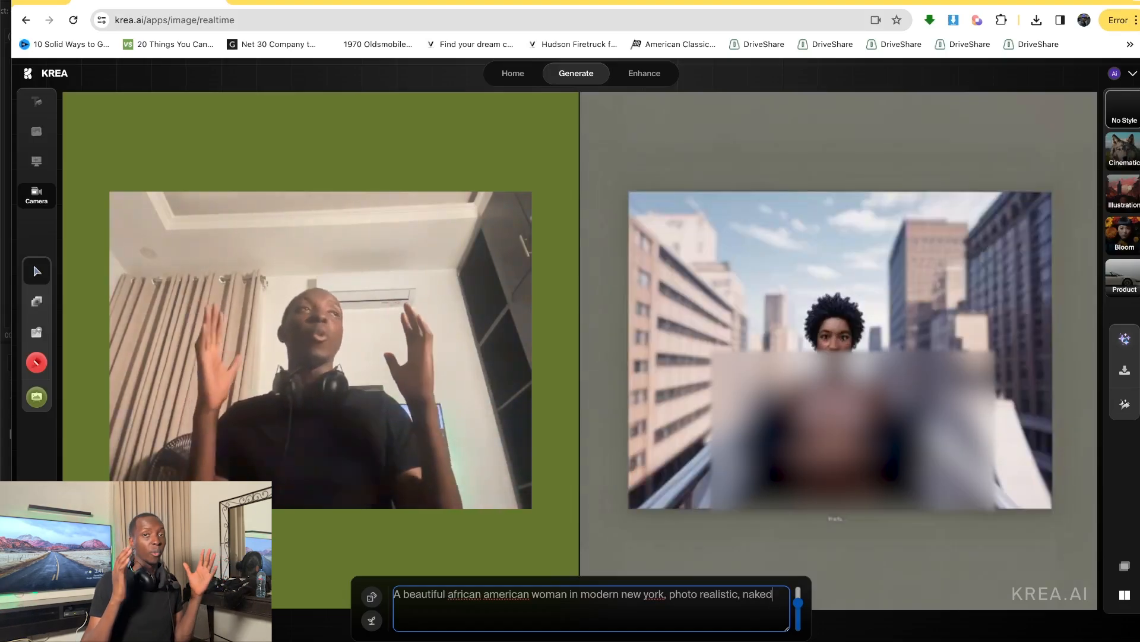
- Enter the prompt 'A strong African Man in Los Angeles with a new york baseball cap on'
text(A strong African Man in Los Angeles with a new york baseball cap on)
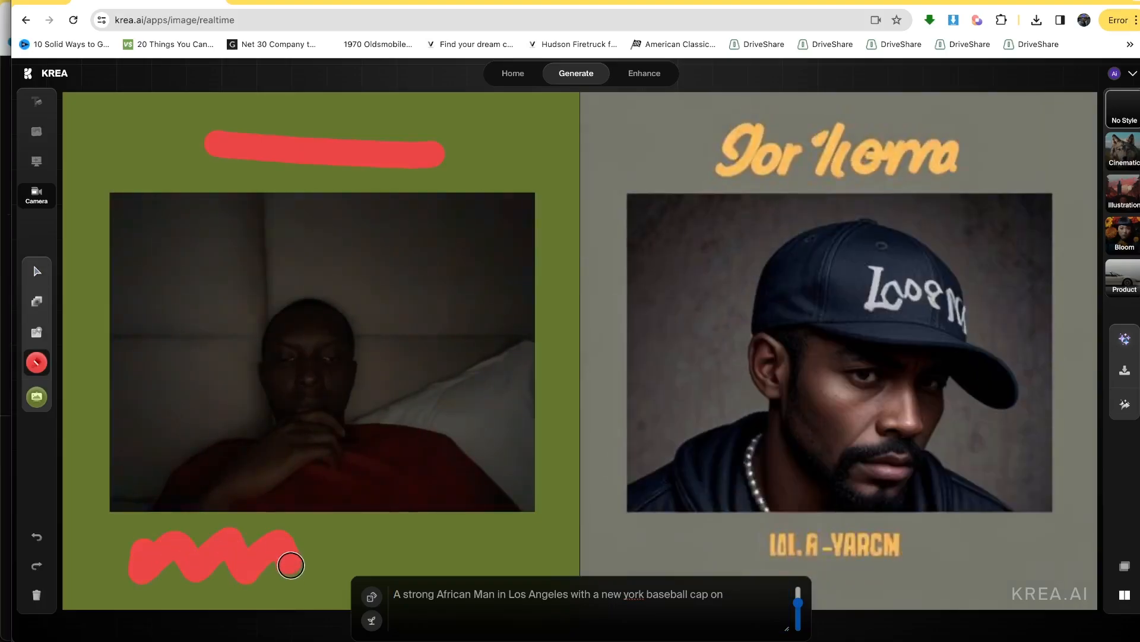
- Paint a red stroke below the webcam feed to complete the decorative frame
drag(291, 566, 478, 550)
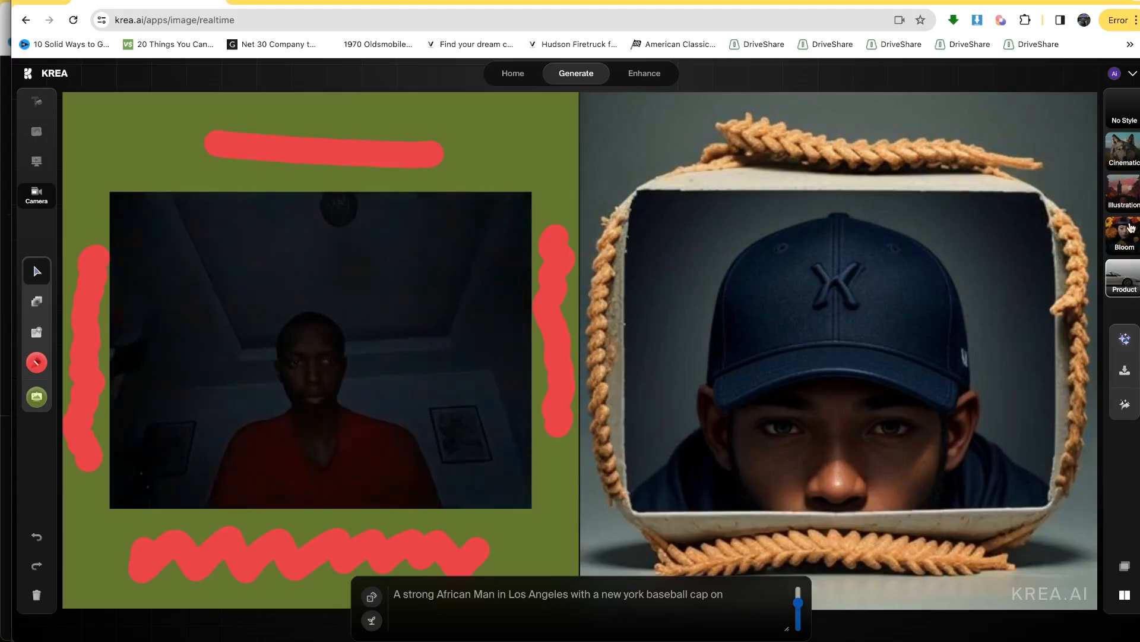
- Apply the Cinematic style preset, then switch back to No Style
click(1124, 151)
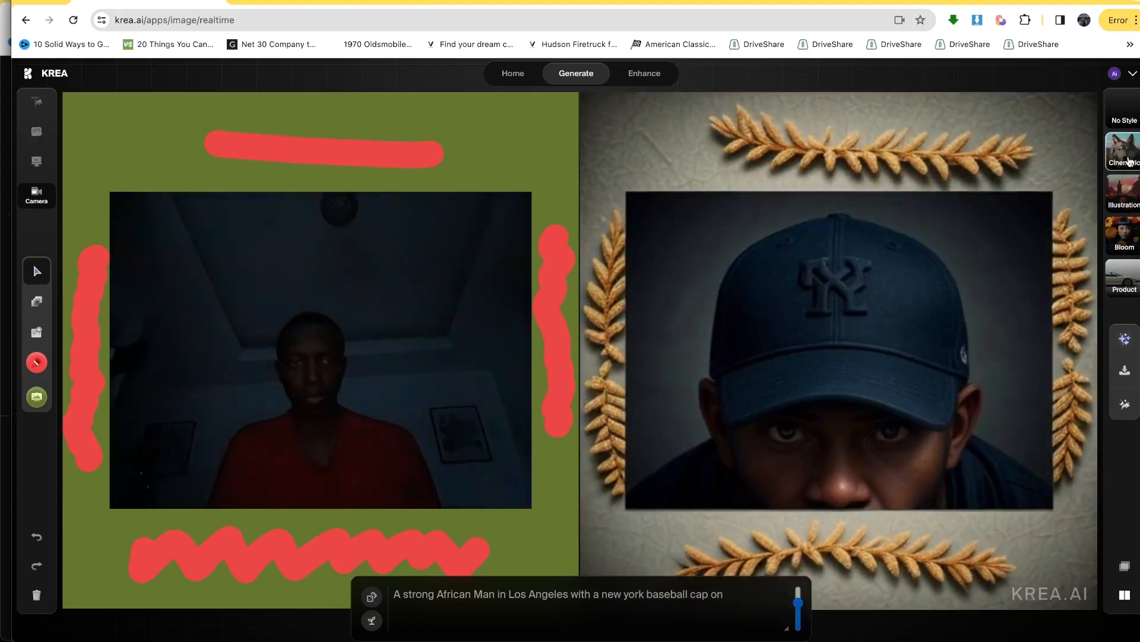
click(1123, 109)
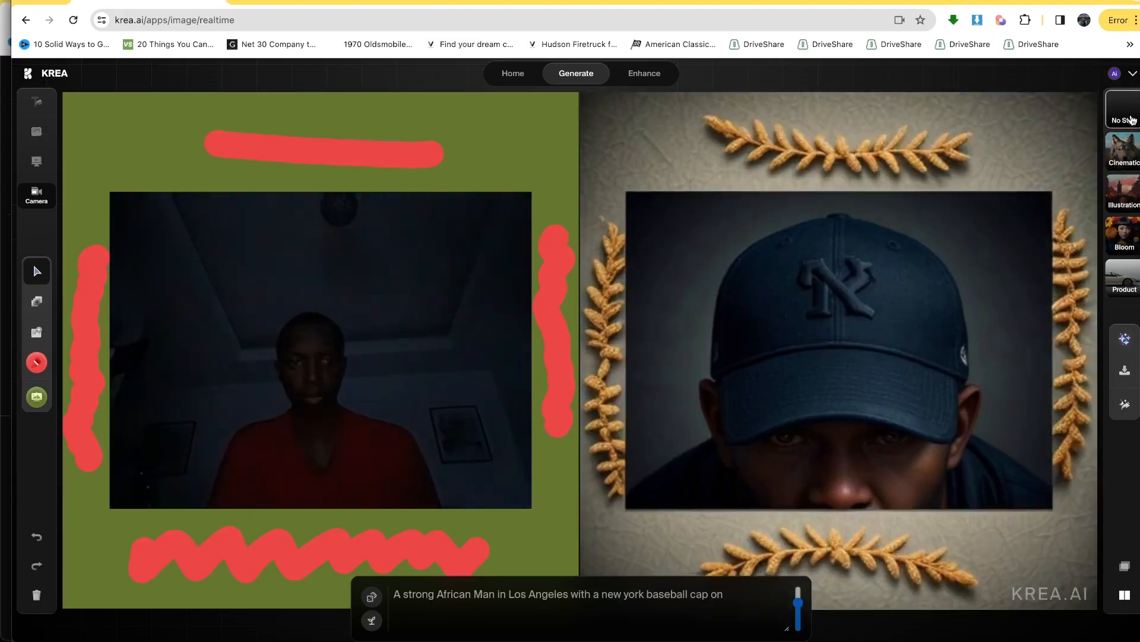